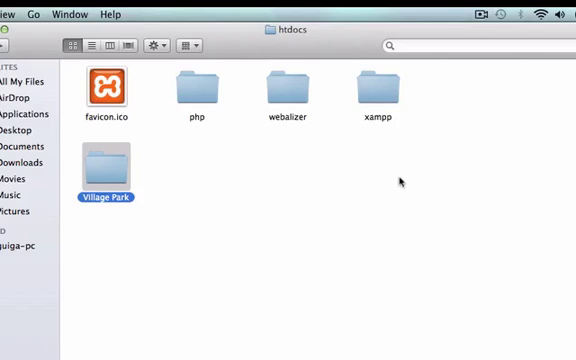
pyautogui.moveTo(174, 190)
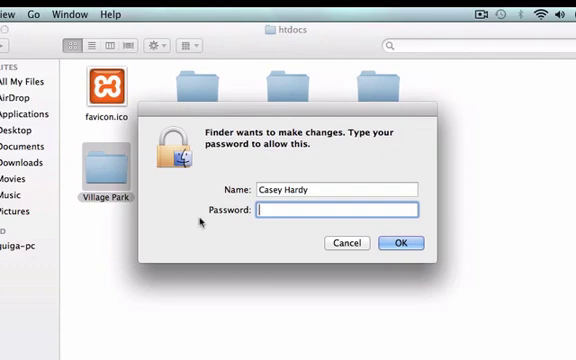
# Step: Authorize renaming the htdocs project folder to 'vp' with the administrator password
pyautogui.click(400, 244)
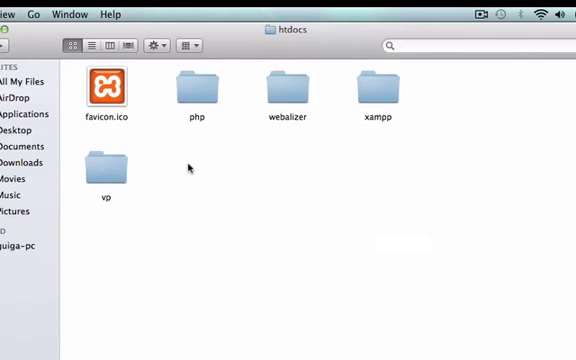
pyautogui.moveTo(92, 206)
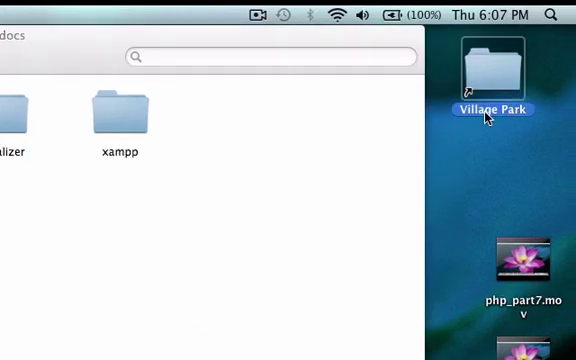
# Step: Begin renaming the desktop 'Village Park' alias to 'vp'
pyautogui.doubleClick(494, 108)
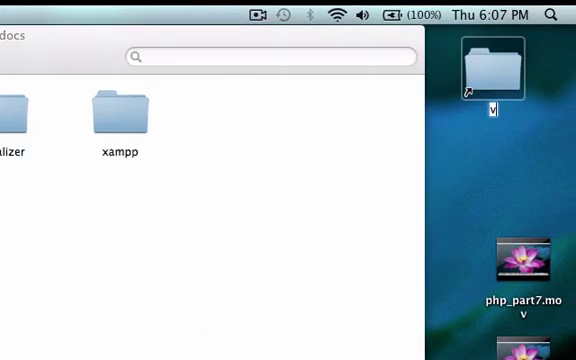